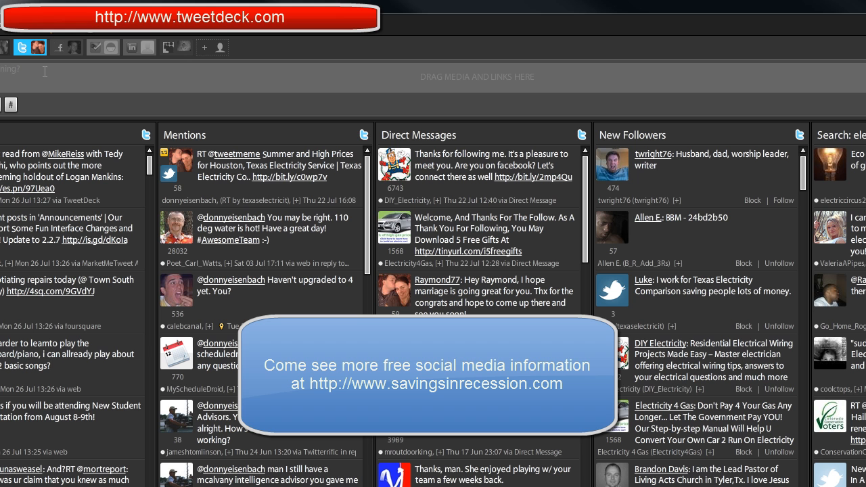
pyautogui.moveTo(205, 171)
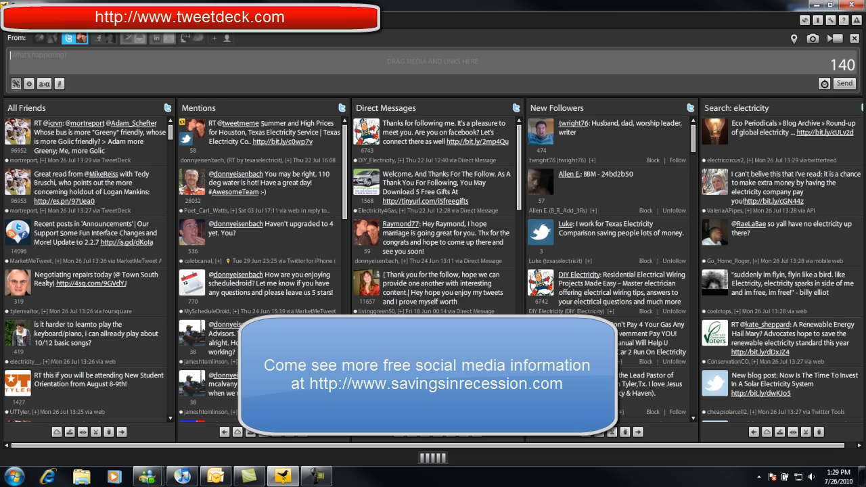
pyautogui.moveTo(631, 416)
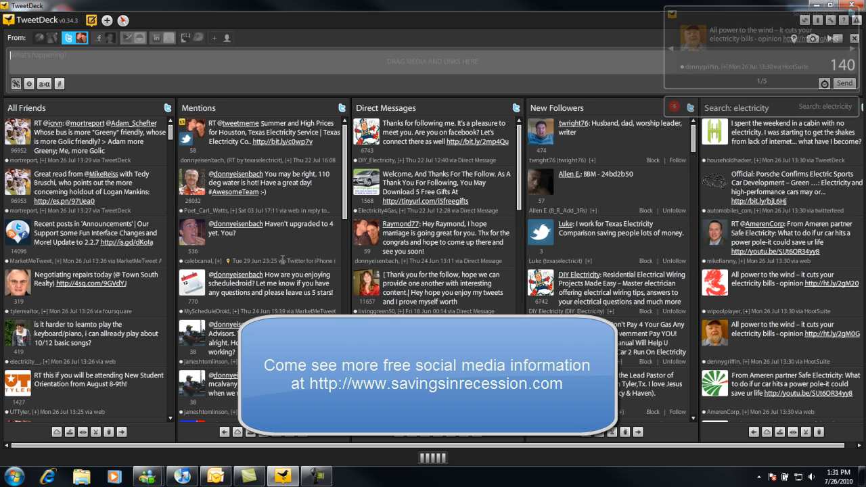
# Dismiss the new-tweet notification so only the five columns remain.
pyautogui.click(855, 38)
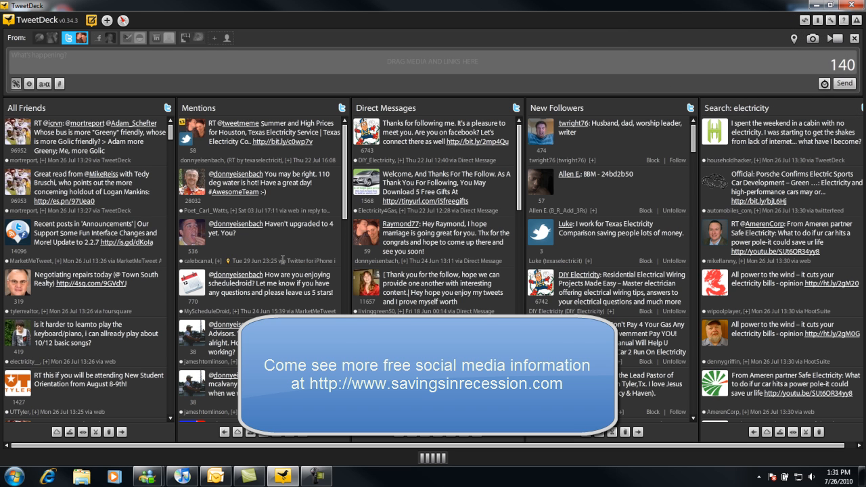
pyautogui.click(41, 54)
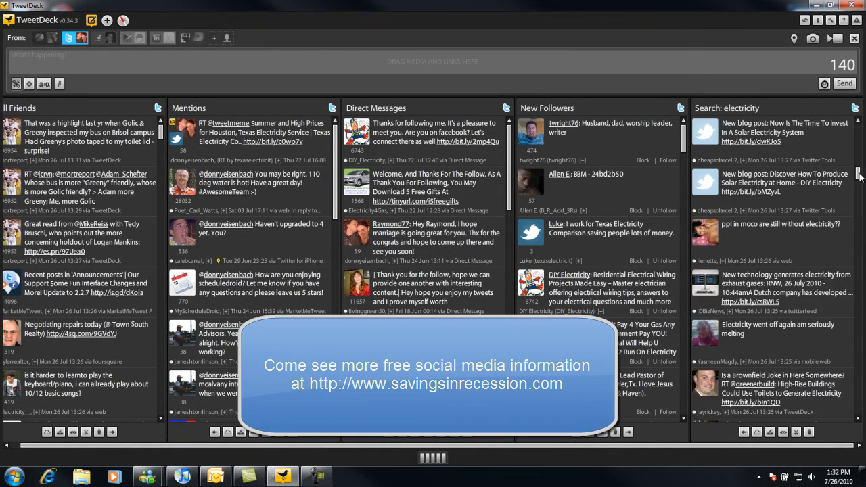
pyautogui.scroll(-3)
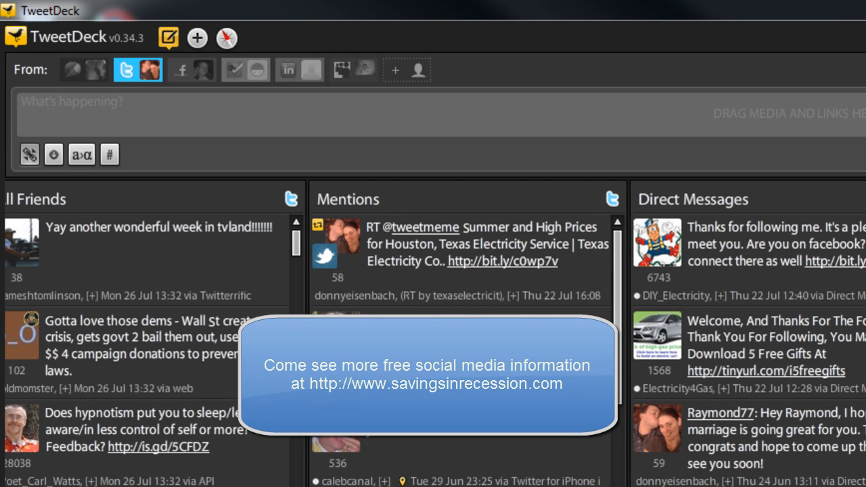
pyautogui.write('@jayrickey')
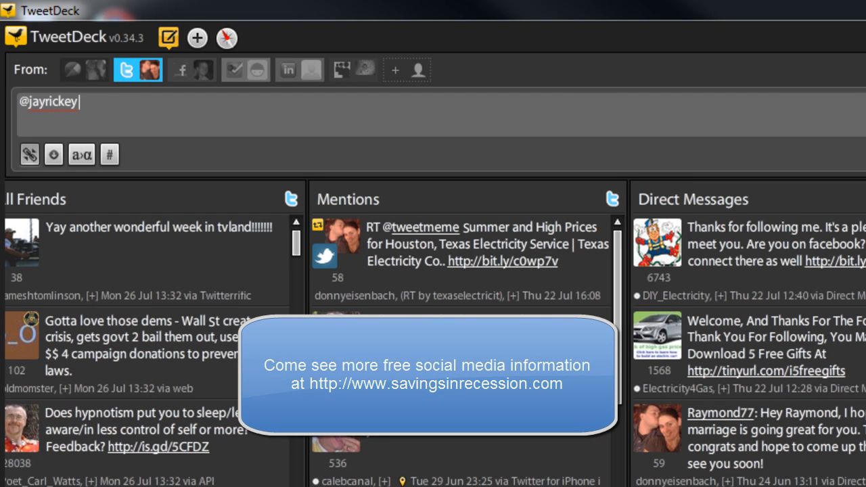
pyautogui.moveTo(633, 329)
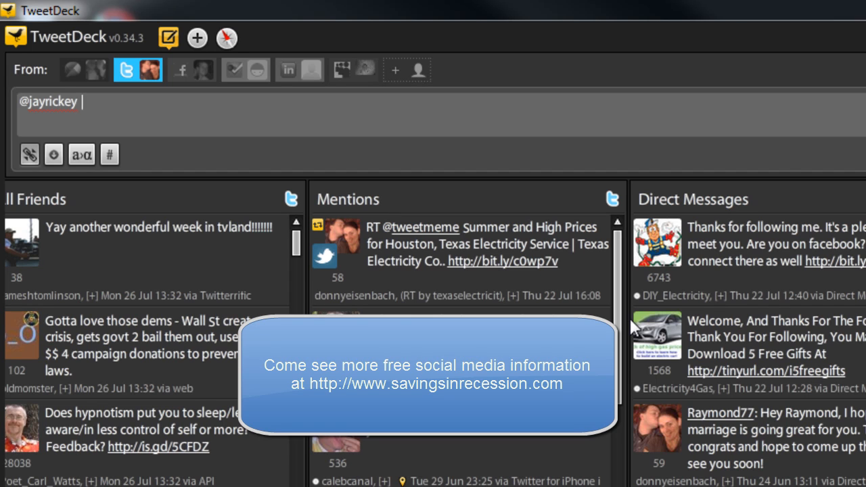
pyautogui.moveTo(755, 179)
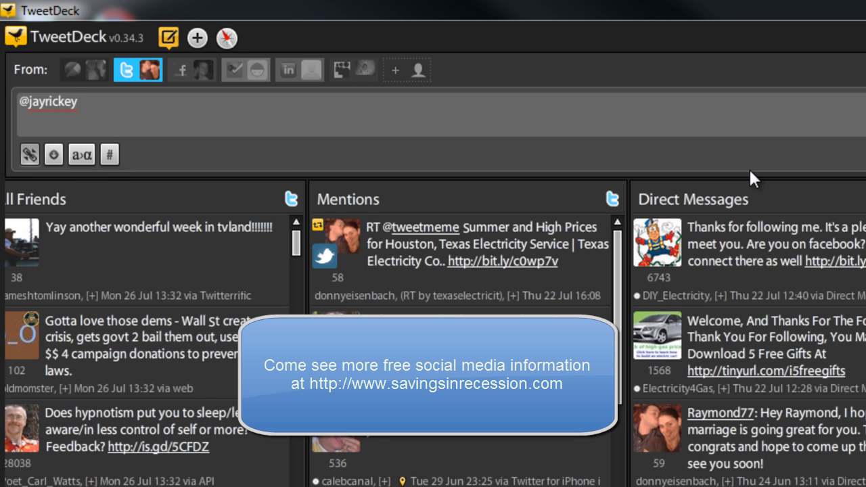
pyautogui.write('" "')
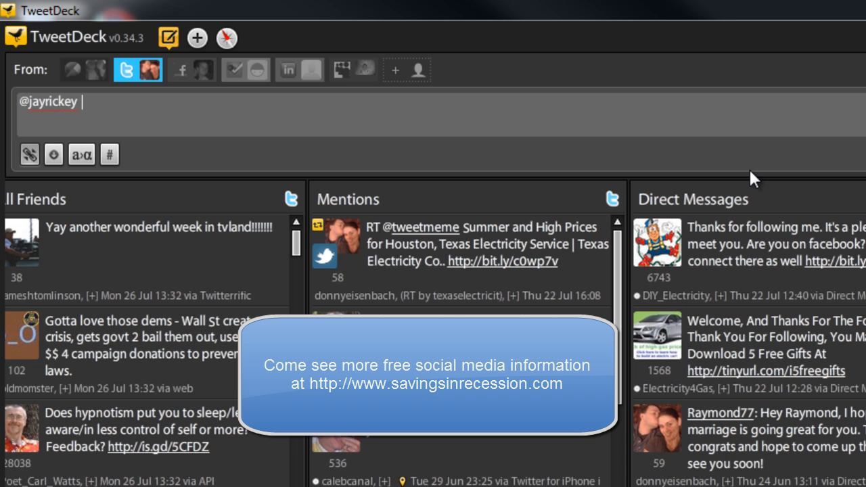
pyautogui.write('I could ad')
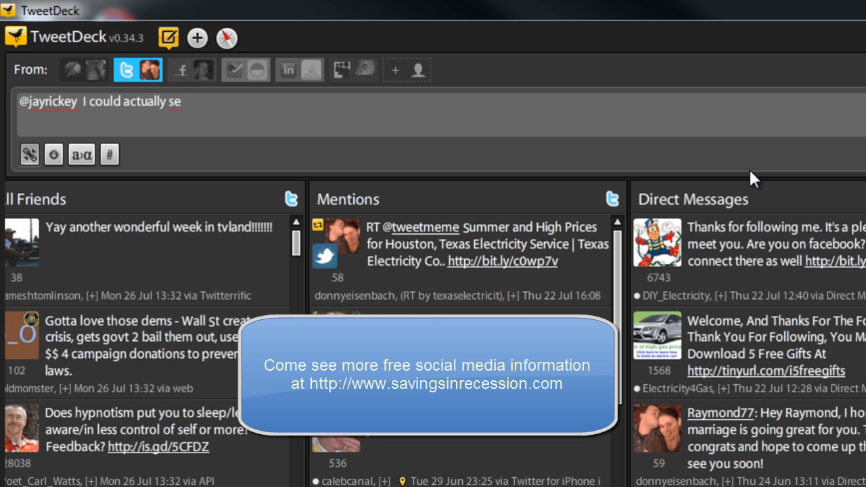
pyautogui.write('e this')
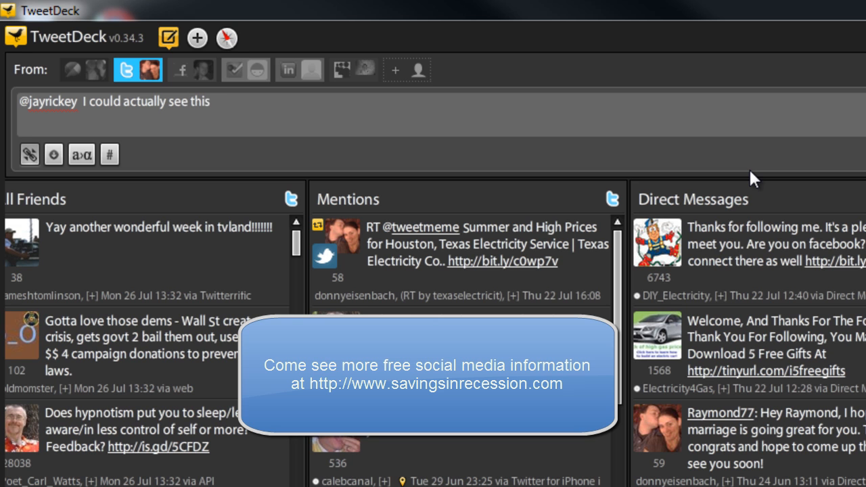
pyautogui.write('working.')
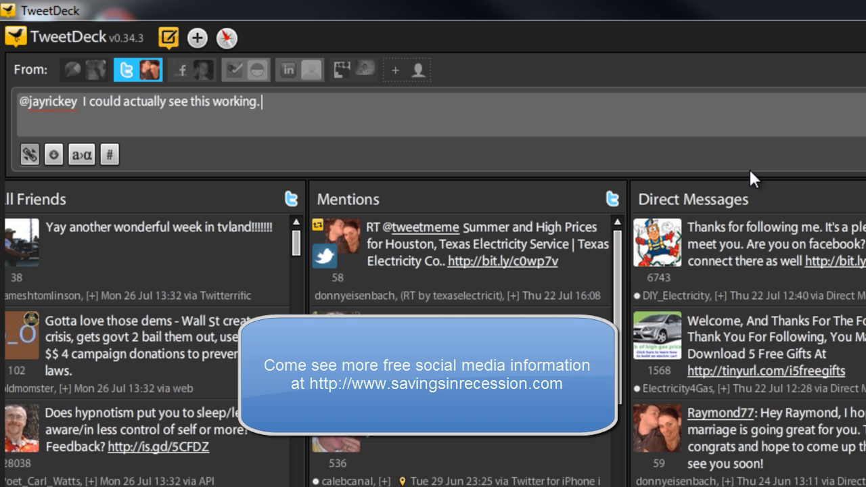
pyautogui.write('You')
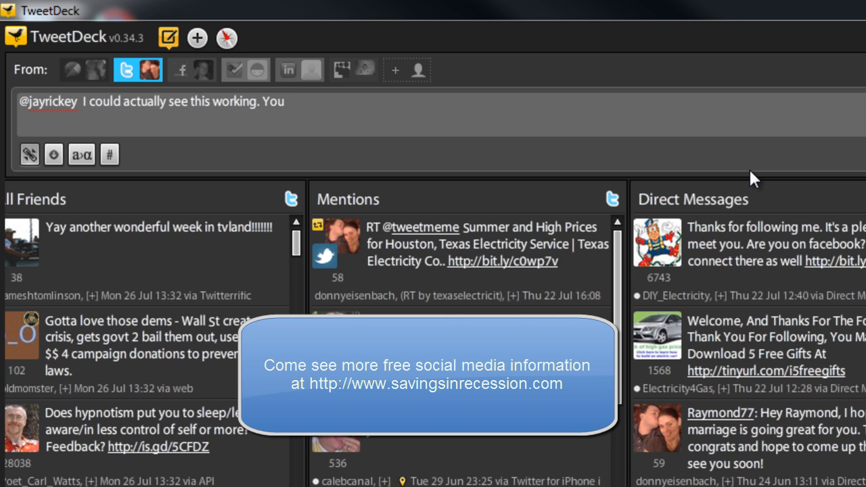
pyautogui.write('have natural g')
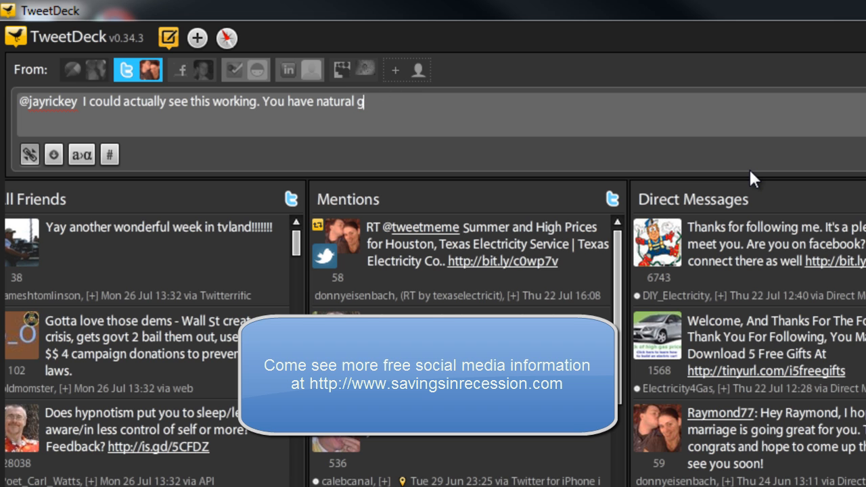
pyautogui.write('as and')
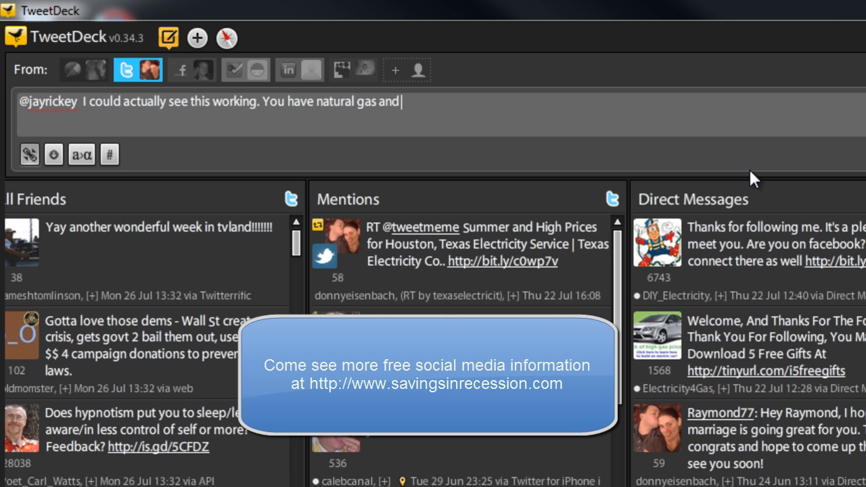
pyautogui.write('physics a')
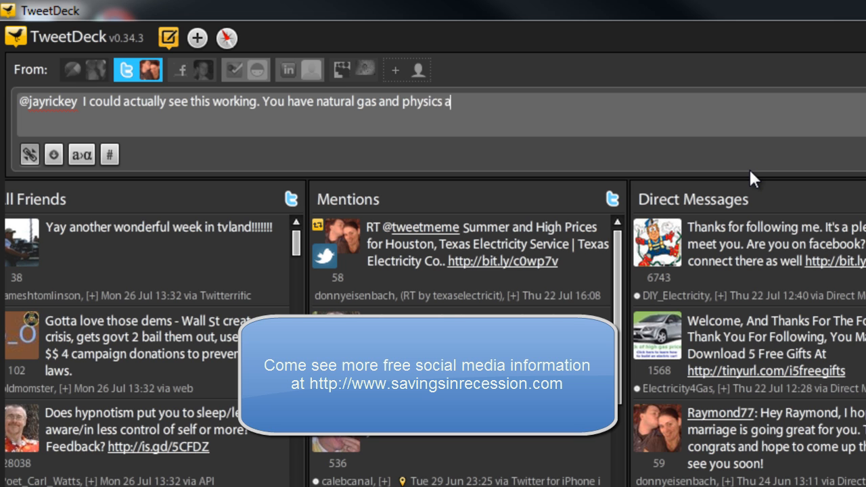
pyautogui.write('t')
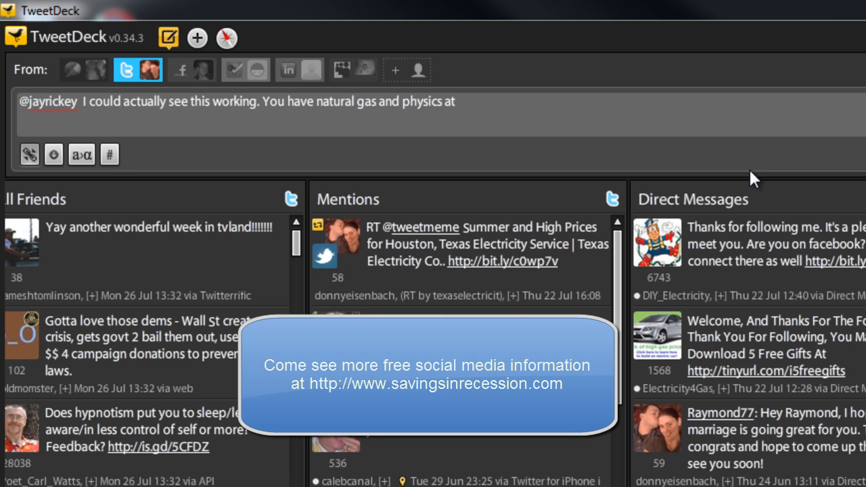
pyautogui.write('work here to')
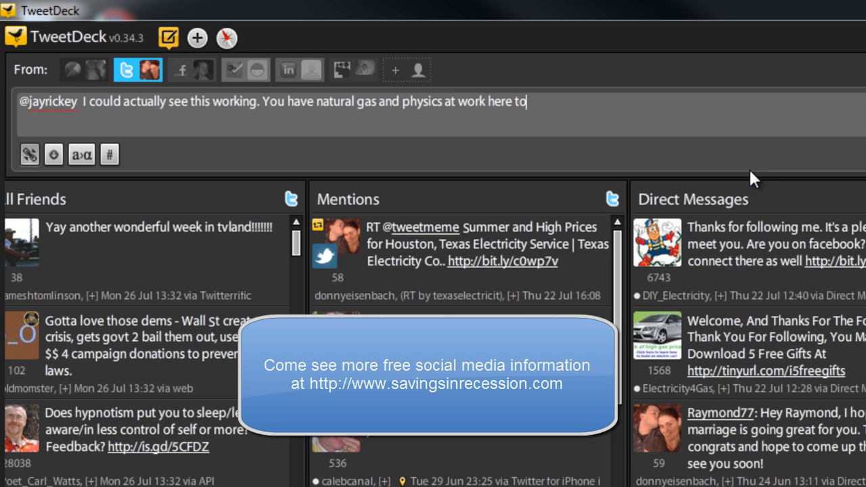
pyautogui.write('create energy')
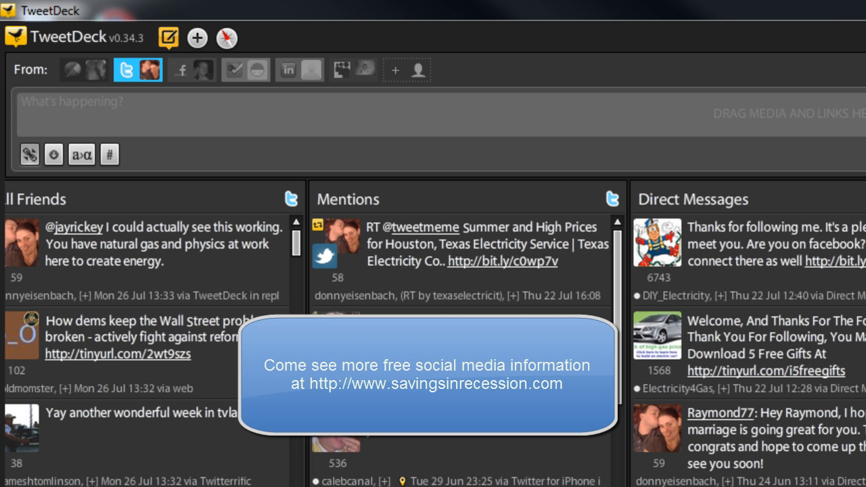
pyautogui.moveTo(687, 306)
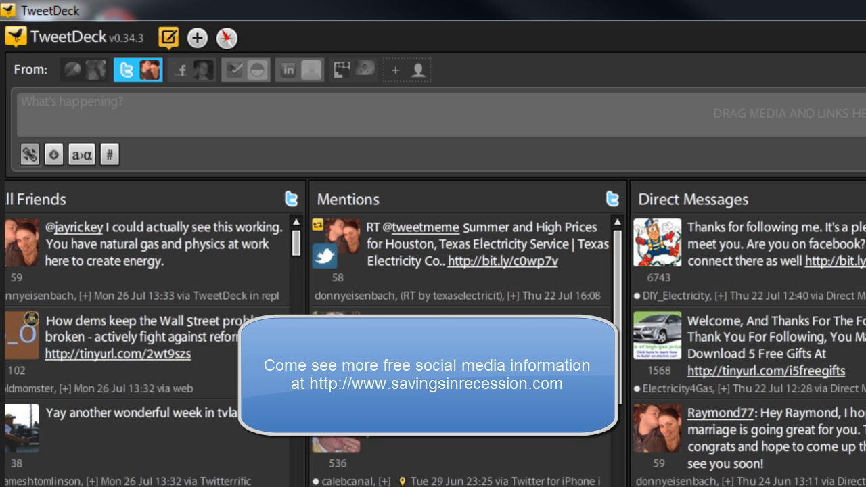
pyautogui.click(68, 102)
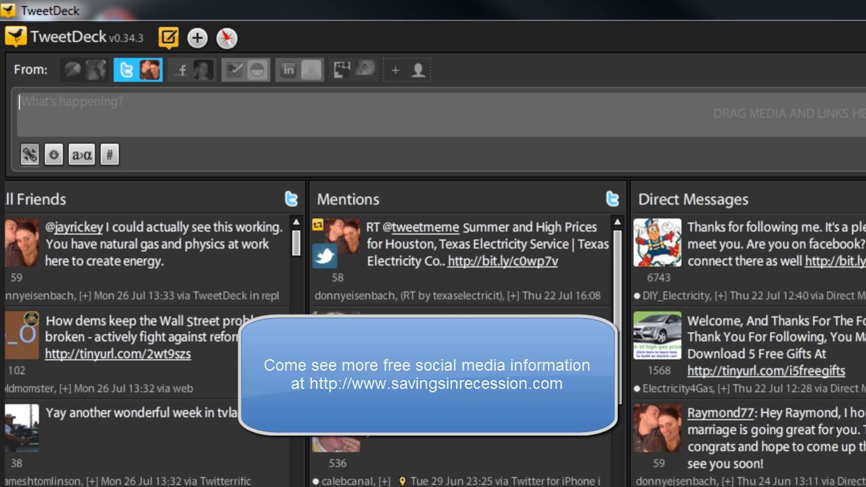
pyautogui.moveTo(813, 475)
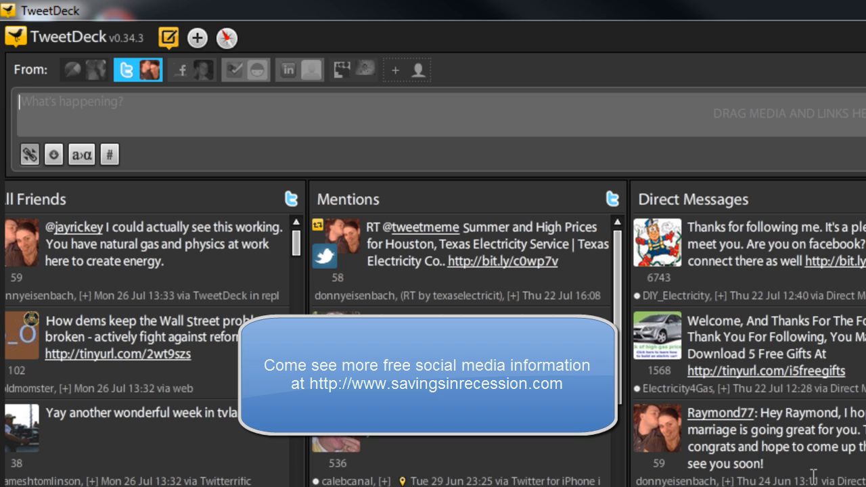